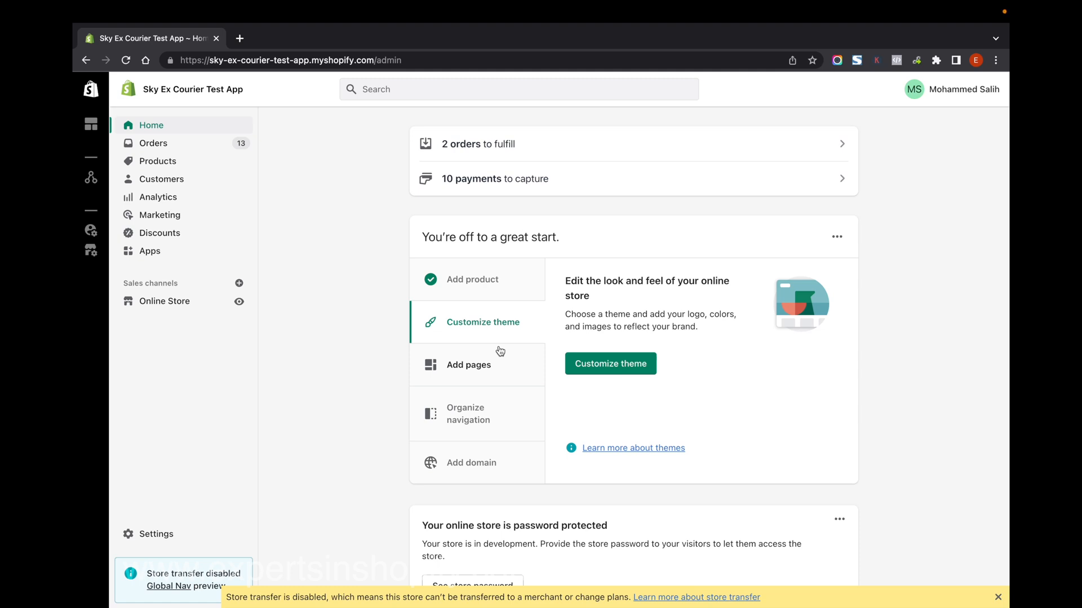
mouse_move(338, 268)
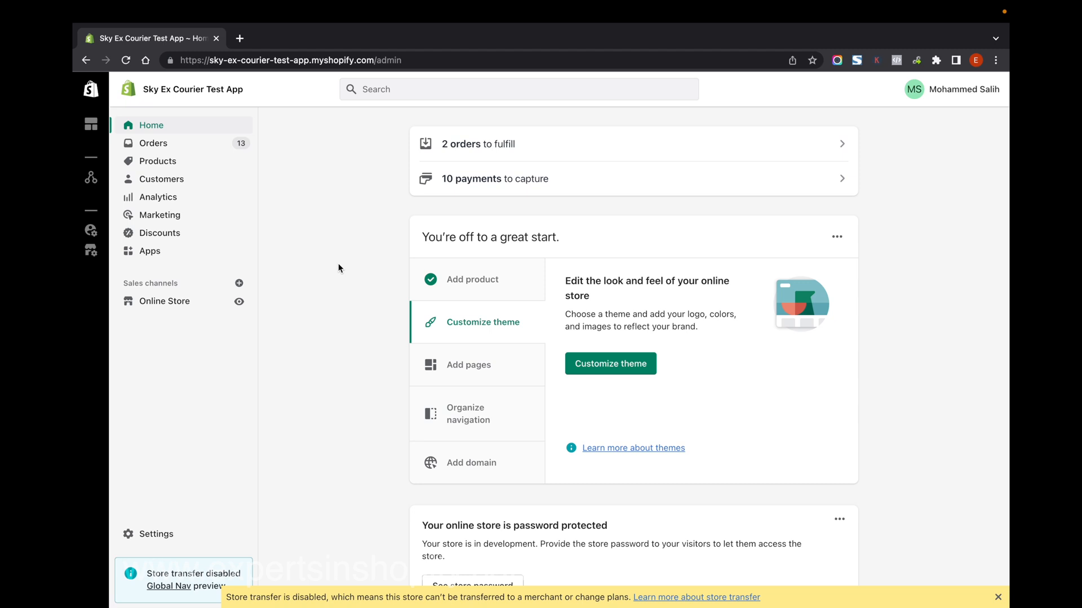
mouse_move(240, 301)
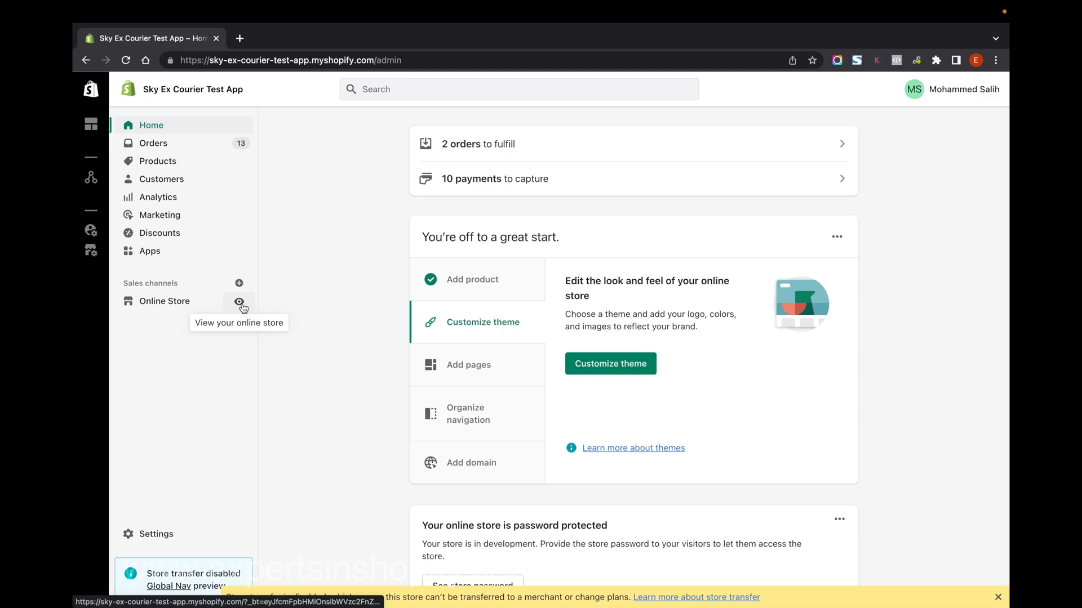
Open a storefront product image in its own tab, confirm its right-click menu appears, then close it.
click(240, 302)
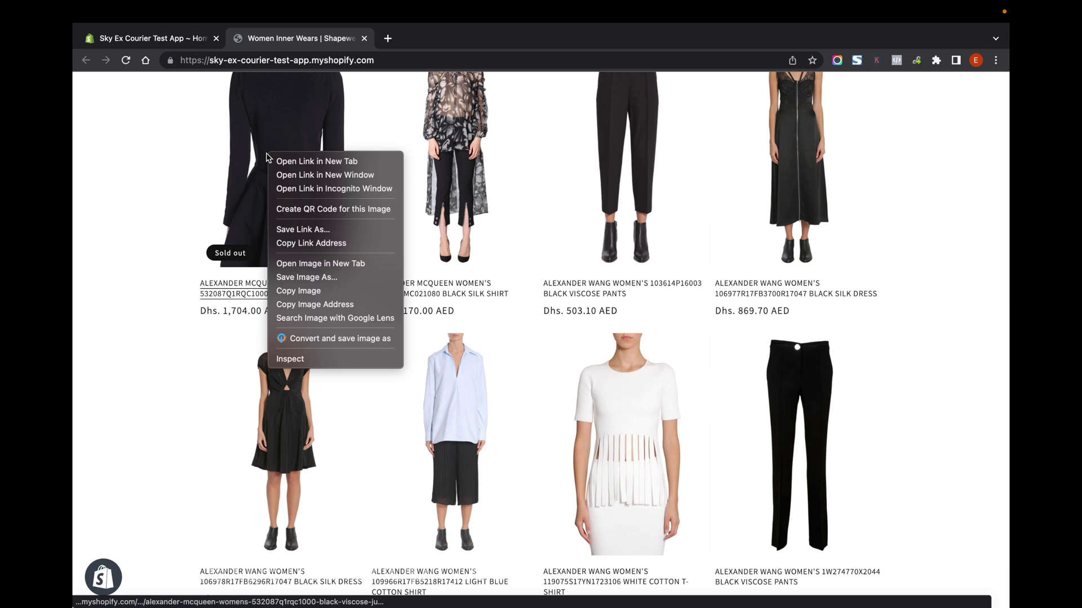
click(320, 264)
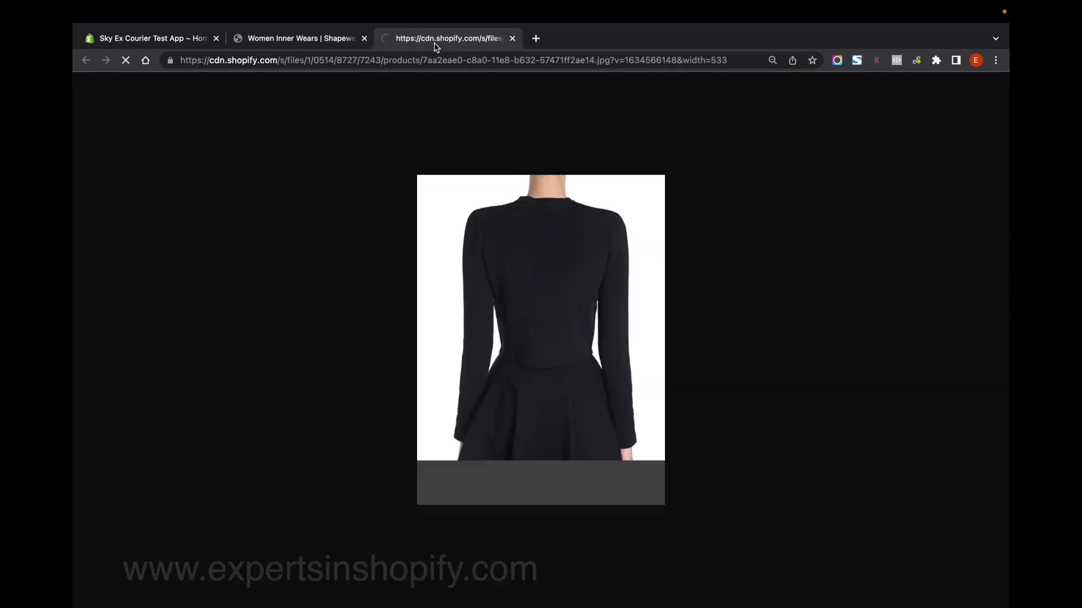
right_click(500, 230)
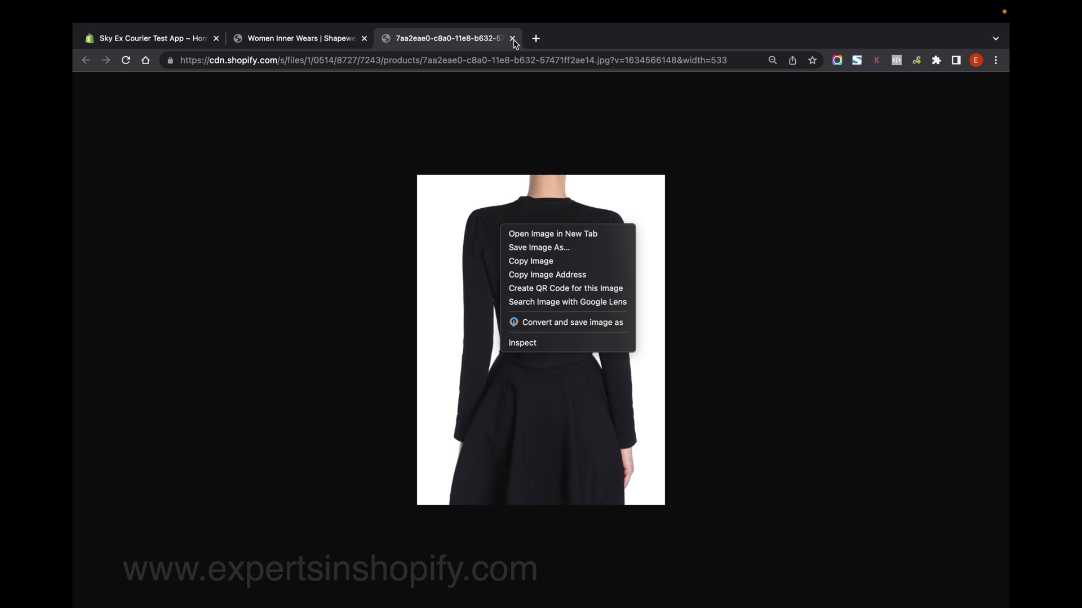
click(512, 37)
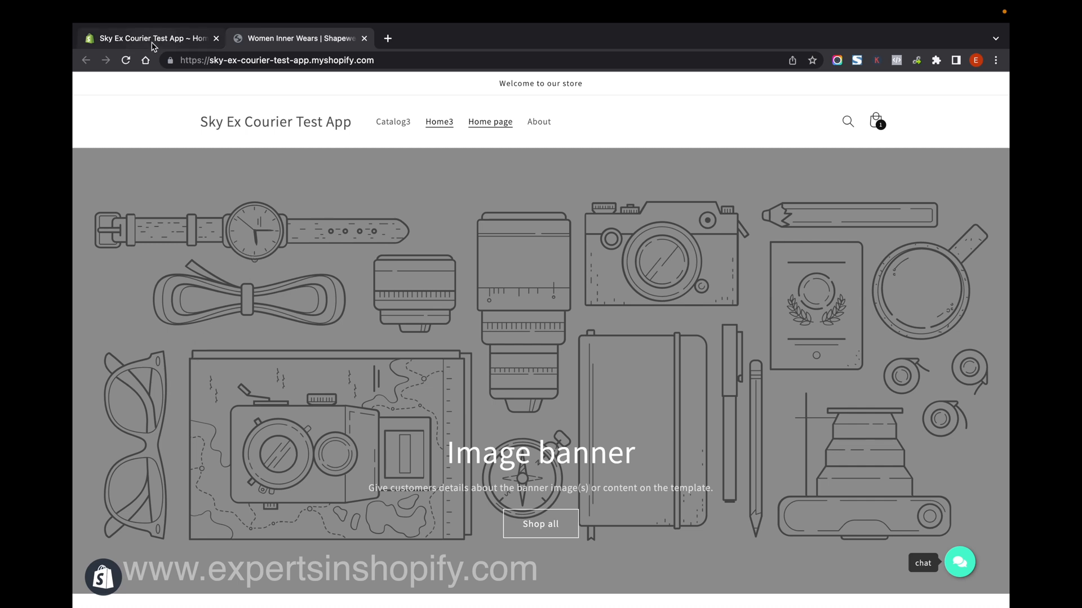
mouse_move(151, 38)
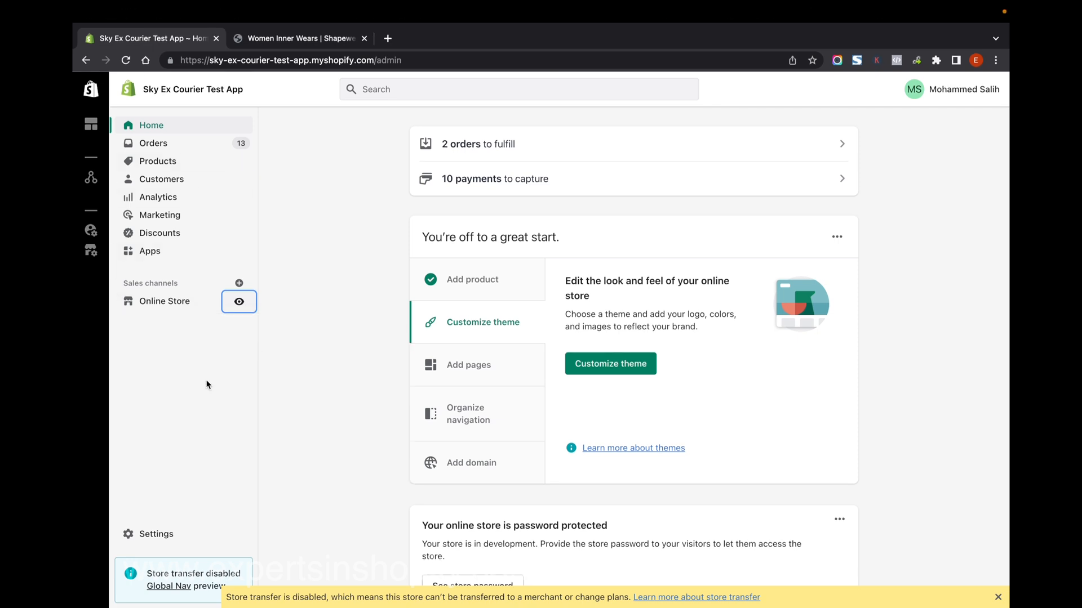
Go to Online Store > Themes and choose Edit code from the Dawn theme's Actions menu.
click(164, 301)
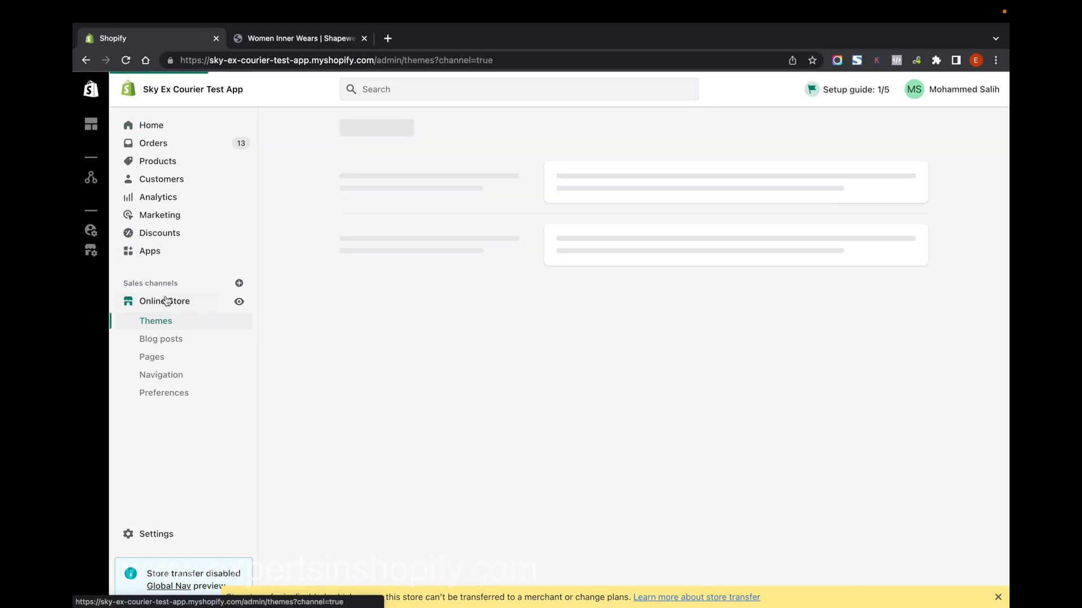
click(155, 321)
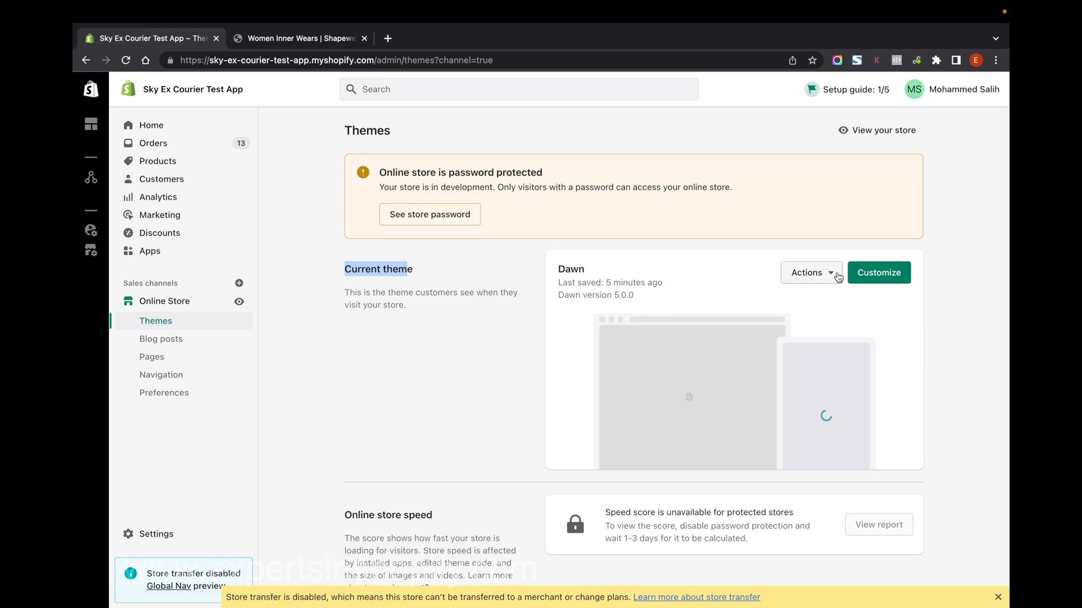
click(809, 272)
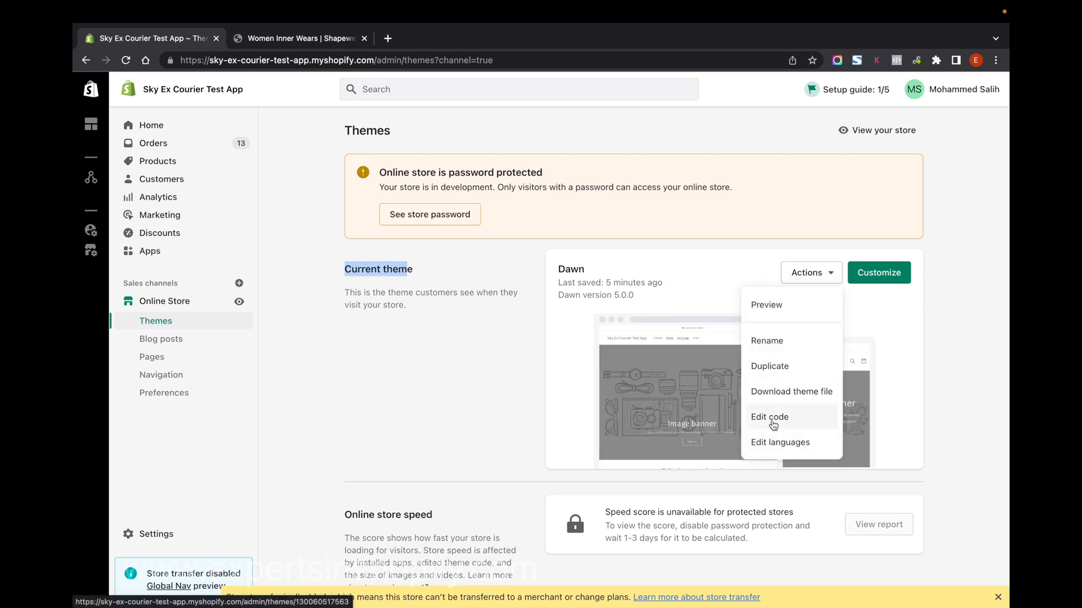
click(769, 416)
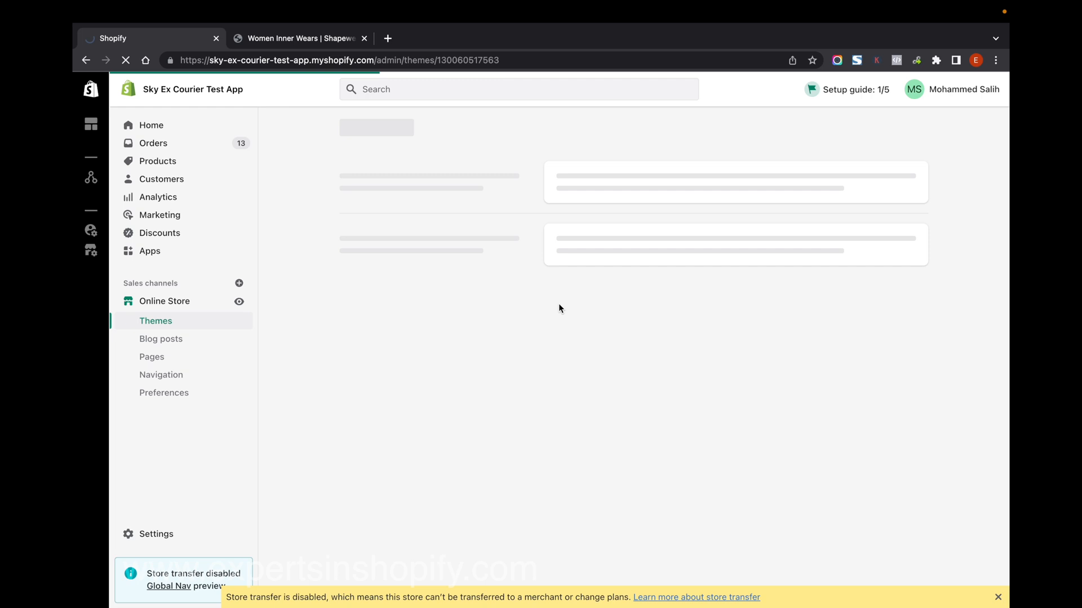
mouse_move(473, 243)
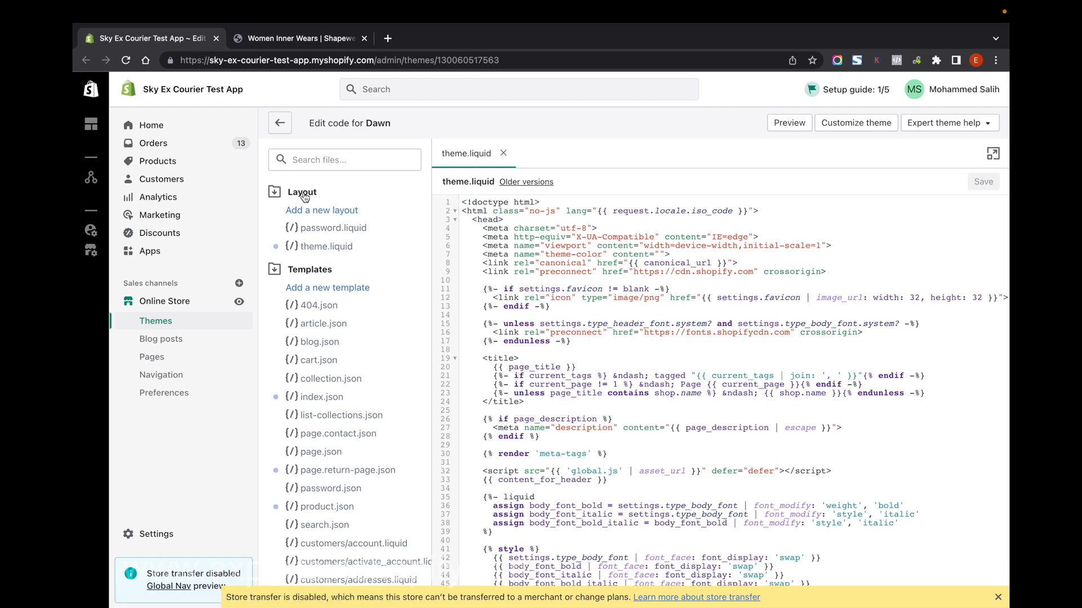
mouse_move(326, 246)
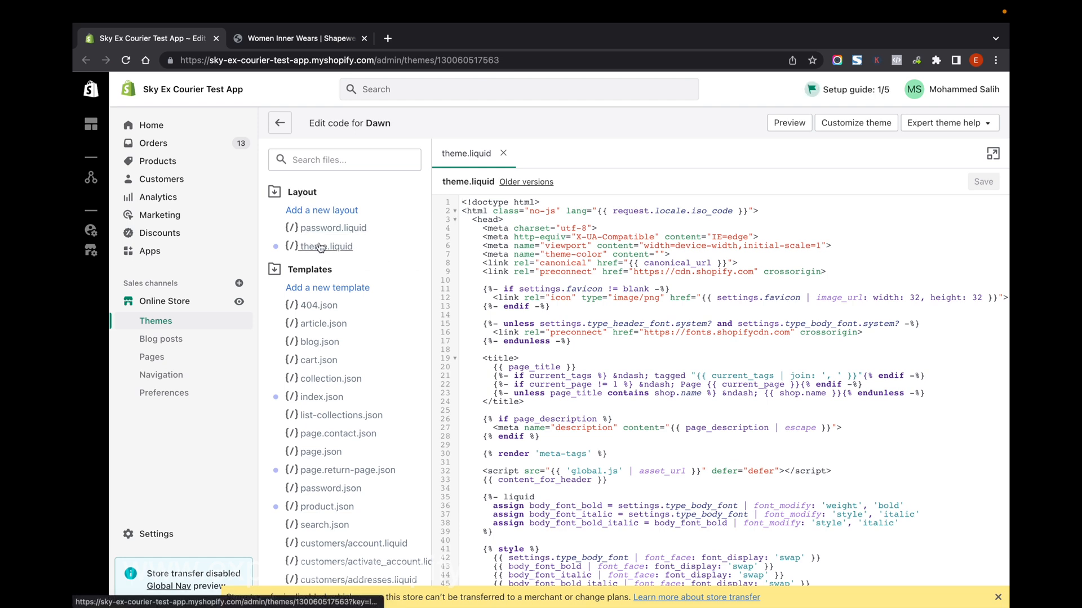
Open Layout/theme.liquid and scroll down to the closing </head> tag.
click(326, 246)
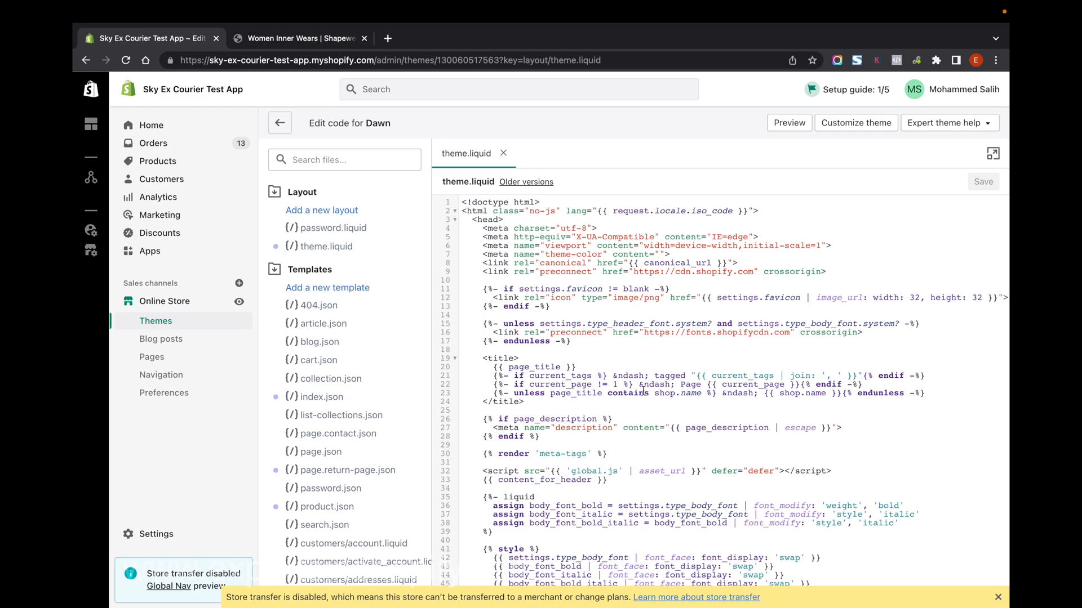
scroll(down, 3)
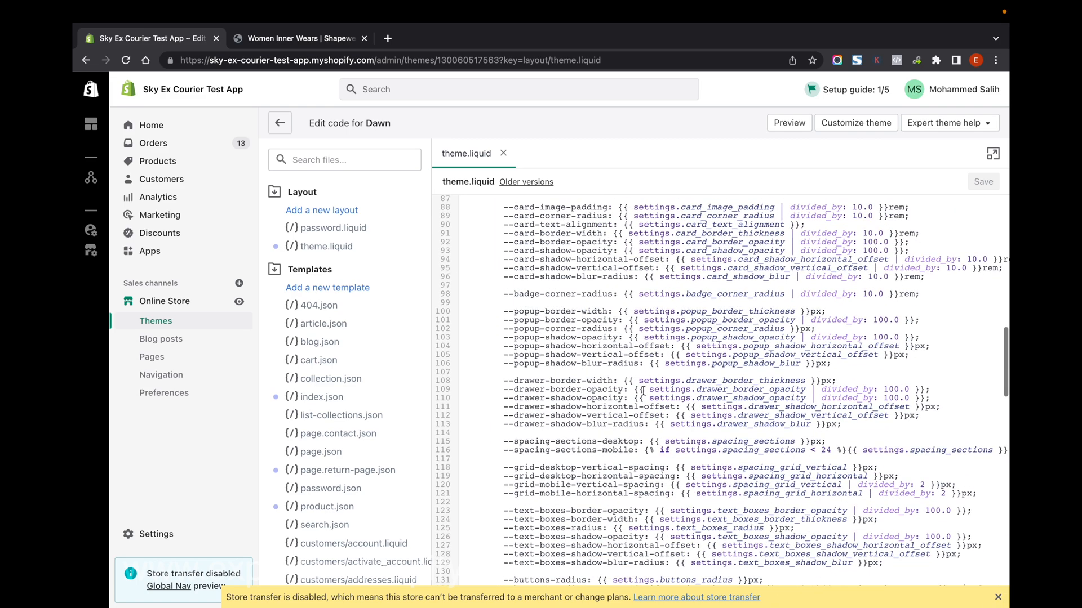
scroll(down, 3)
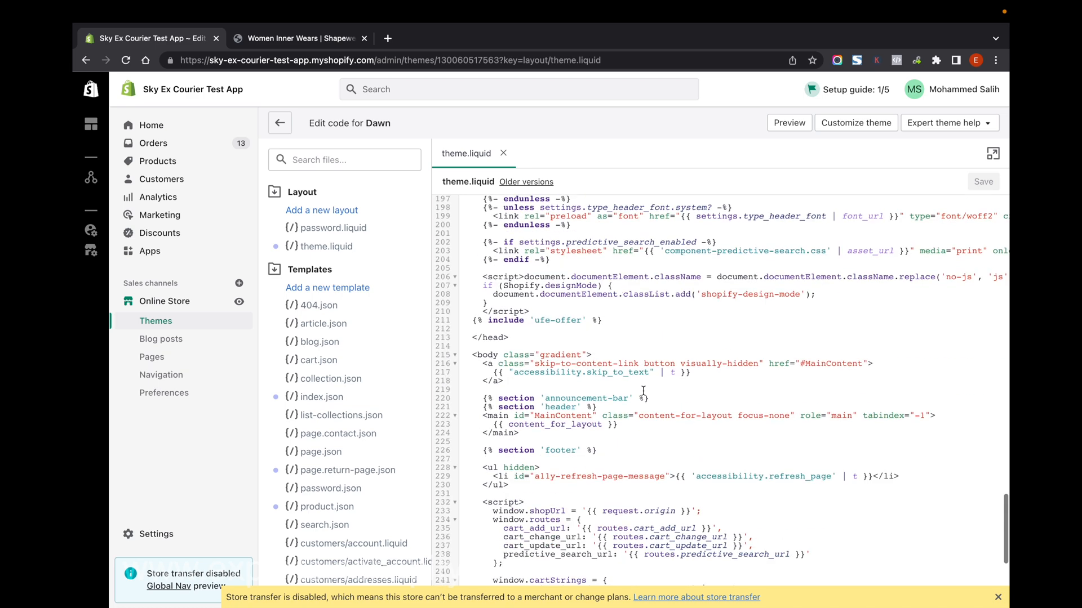
scroll(down, 3)
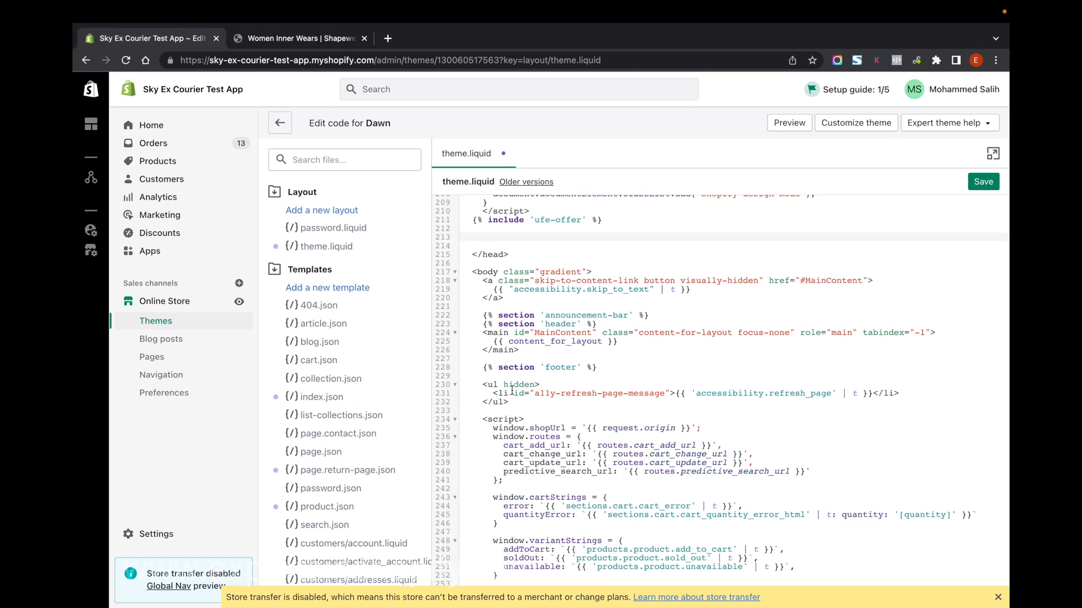
Add the script window.oncontextmenu = function () { return false; } above </head> and save theme.liquid.
text(window.oncontextmenu = function () { return false; })
text(</script>)
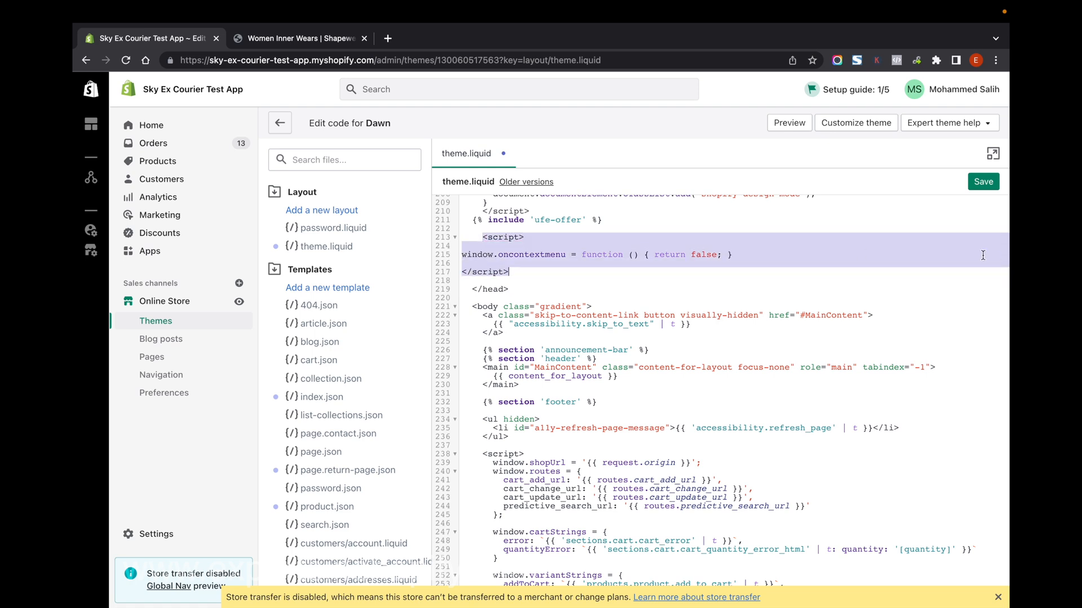
click(983, 181)
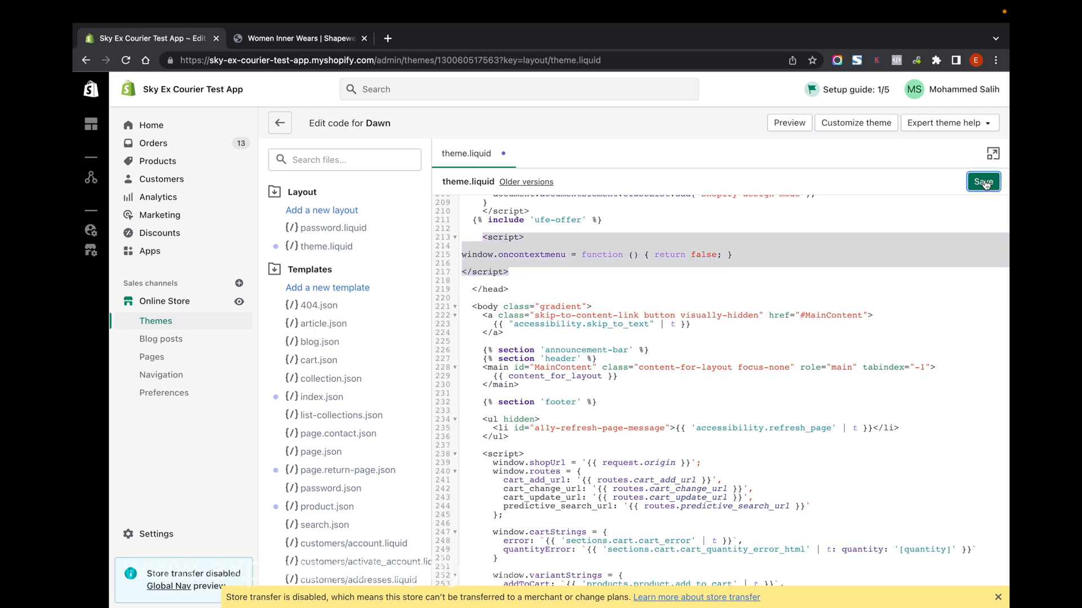
click(983, 181)
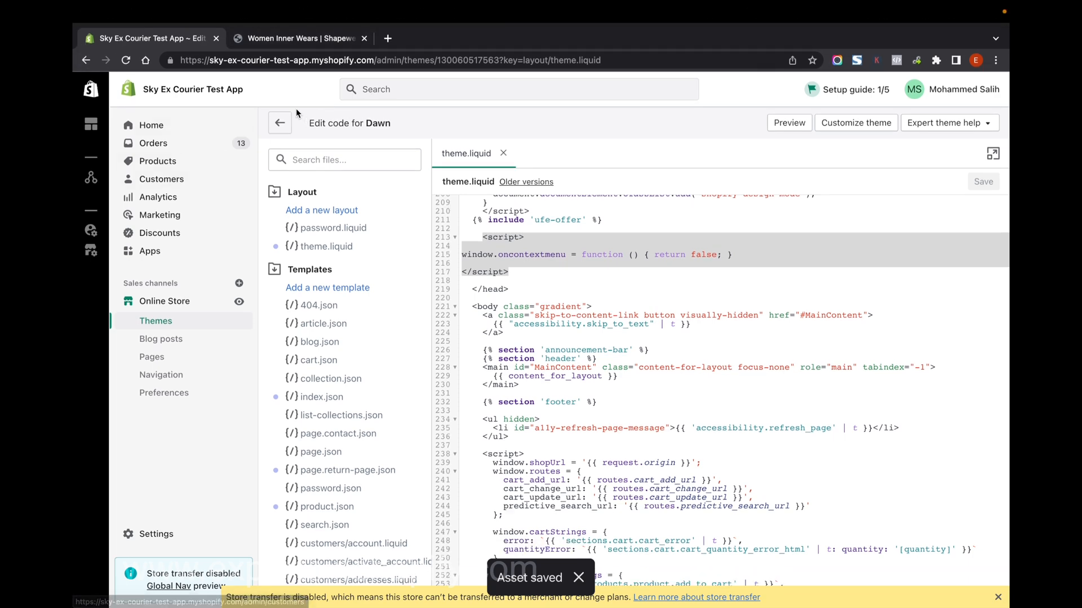
Reload the storefront tab and scroll through its products to test right-click blocking.
click(301, 38)
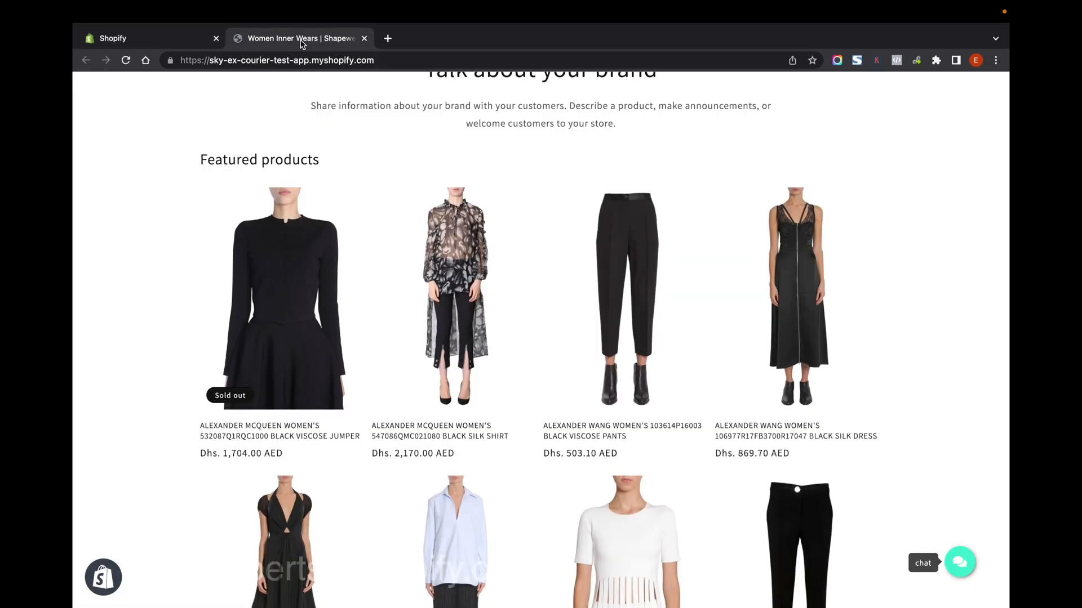
click(455, 297)
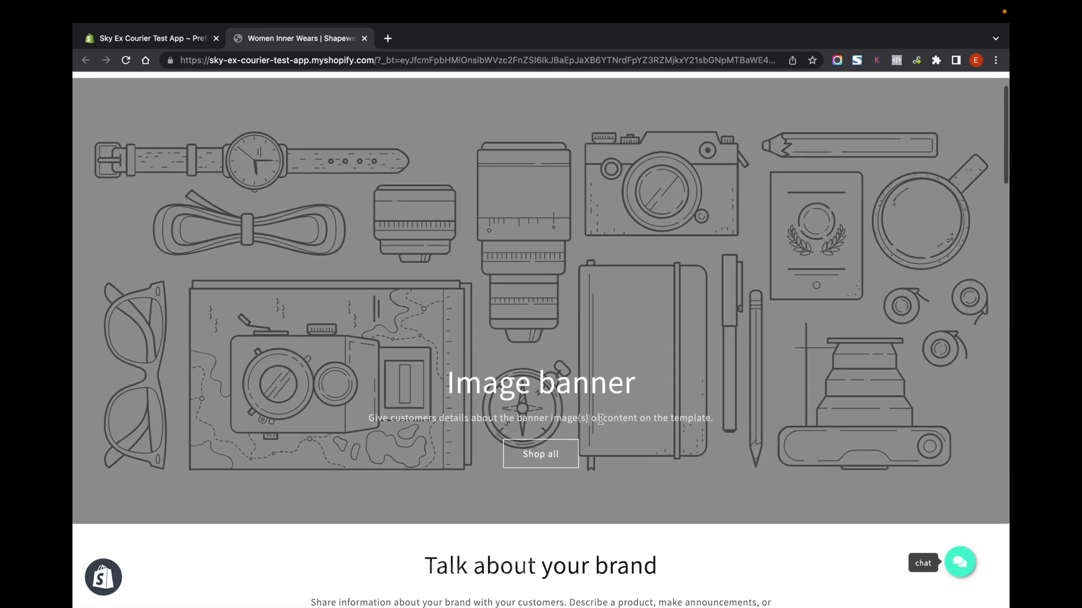
scroll(down, 3)
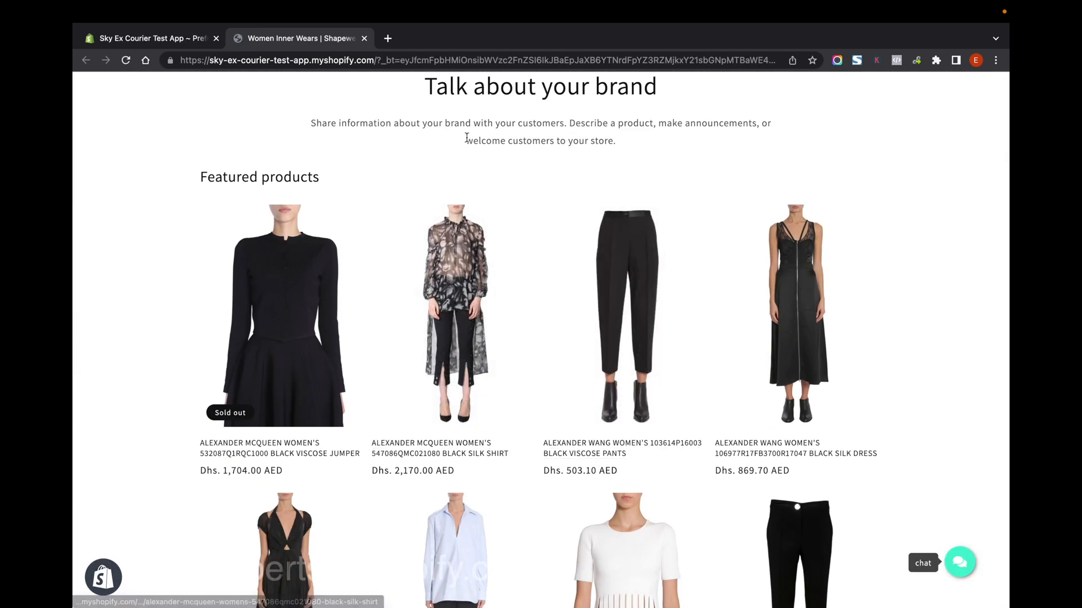
mouse_move(783, 151)
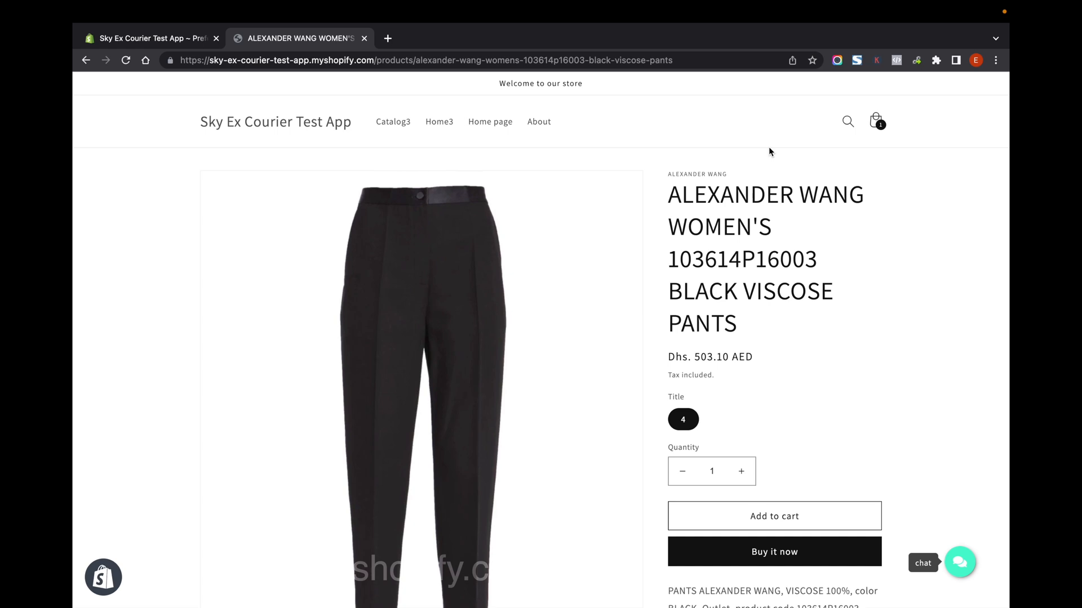
mouse_move(852, 254)
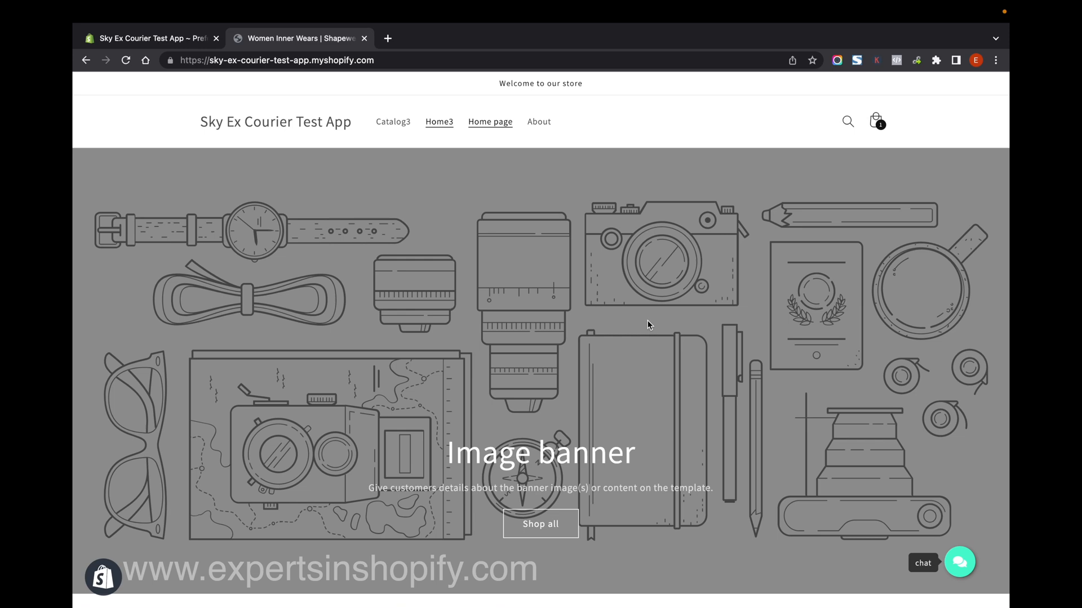
scroll(down, 3)
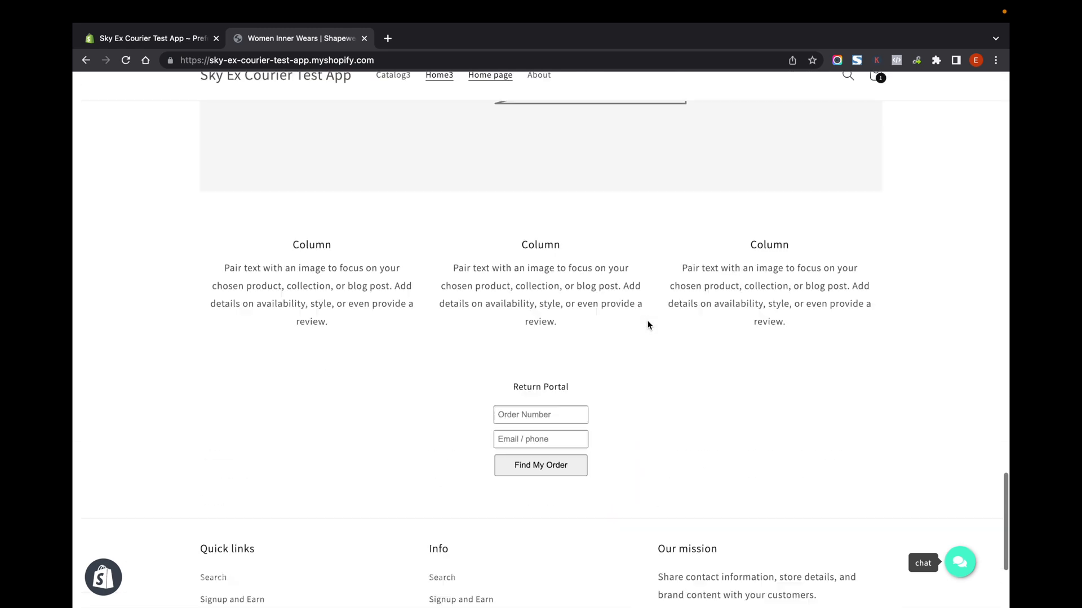
scroll(up, 3)
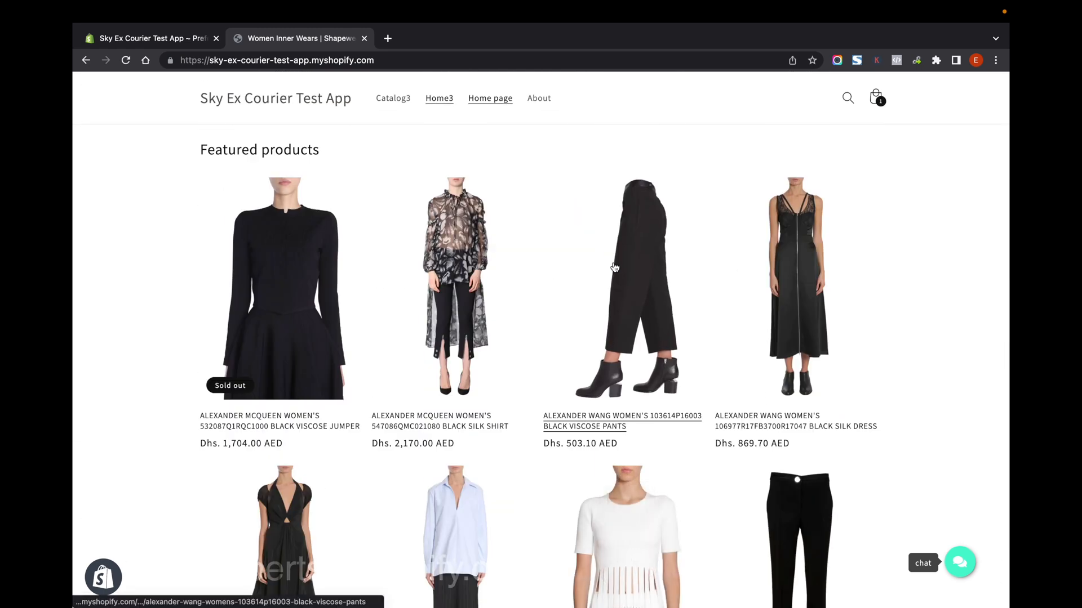